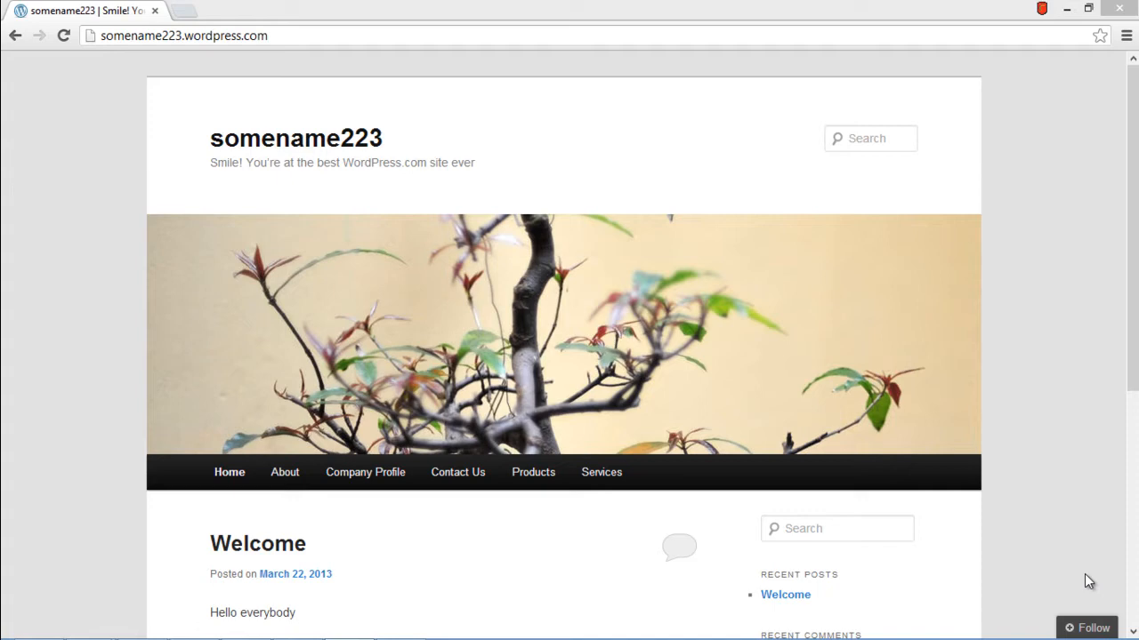
{"action": "mouse_move", "coordinate": [773, 374]}
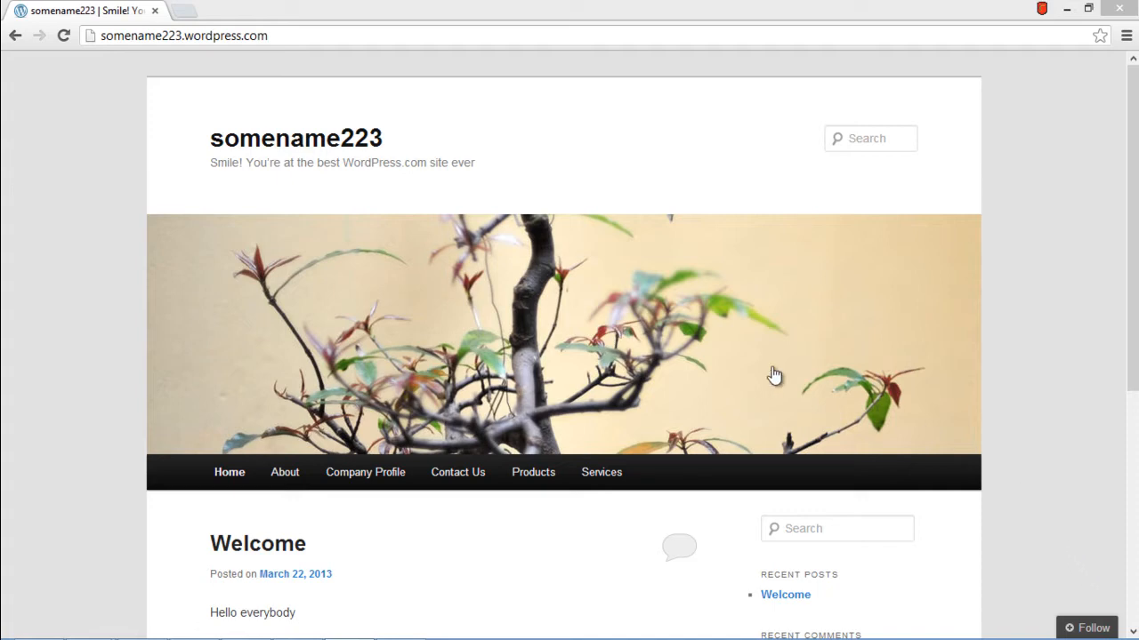
{"action": "mouse_move", "coordinate": [229, 473]}
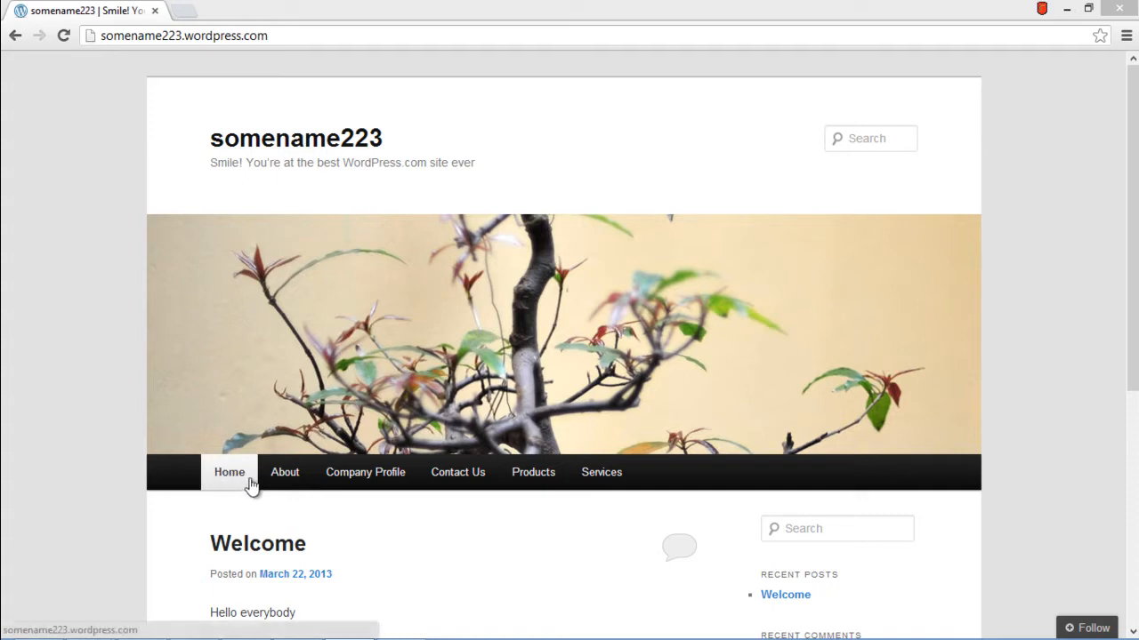
{"action": "mouse_move", "coordinate": [365, 474]}
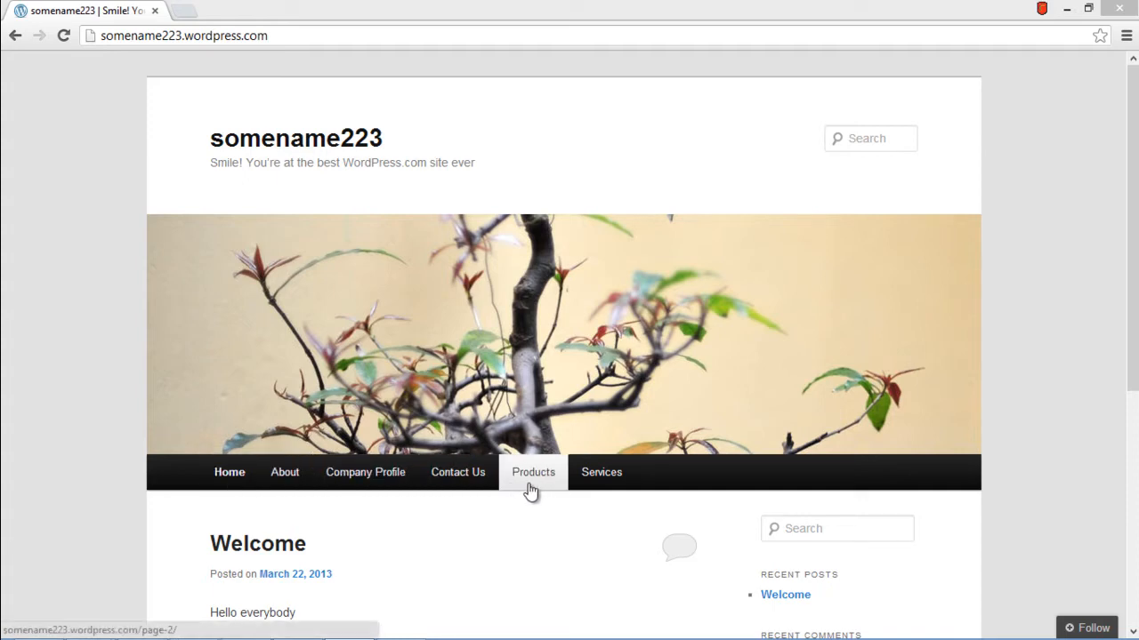
{"action": "mouse_move", "coordinate": [602, 473]}
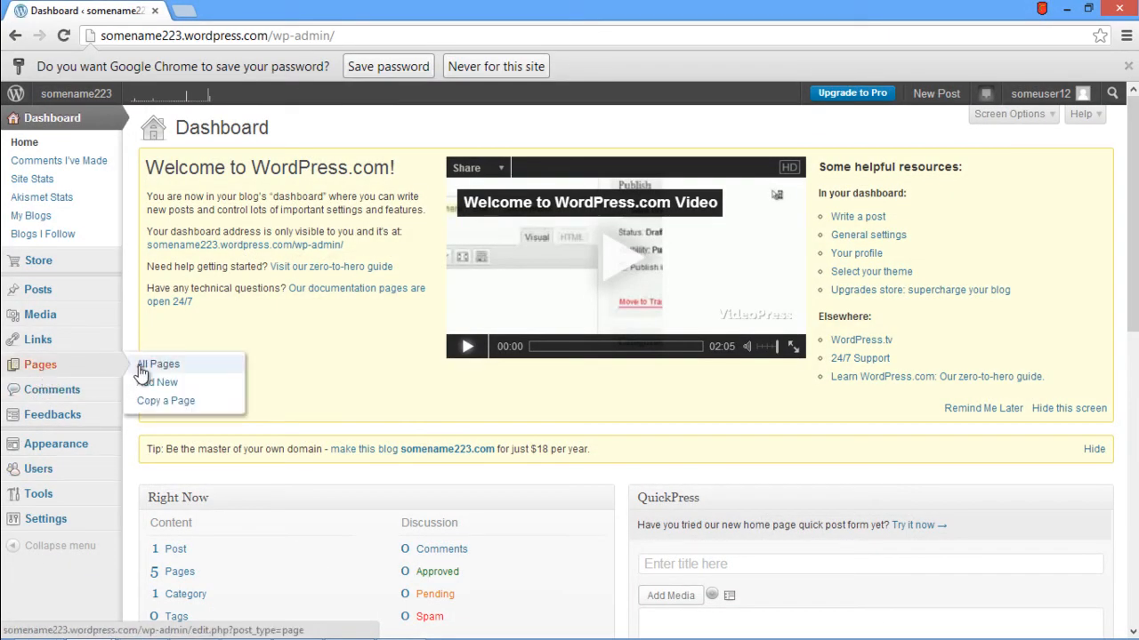
- Show the All Pages list from the Dashboard sidebar
{"action": "left_click", "coordinate": [158, 362]}
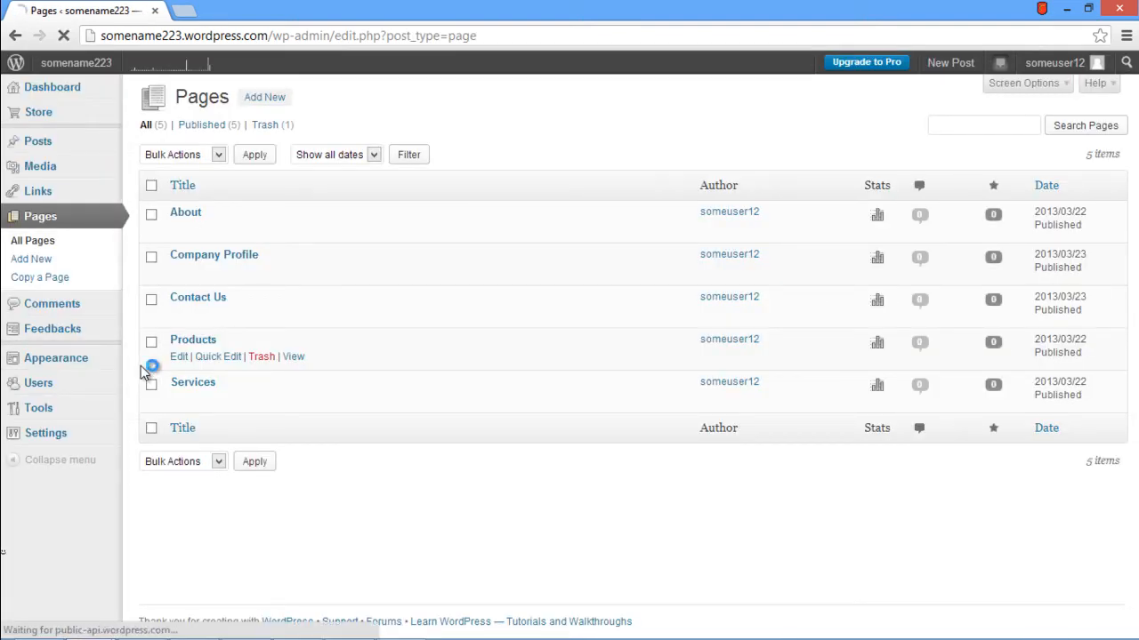
{"action": "left_click", "coordinate": [185, 211]}
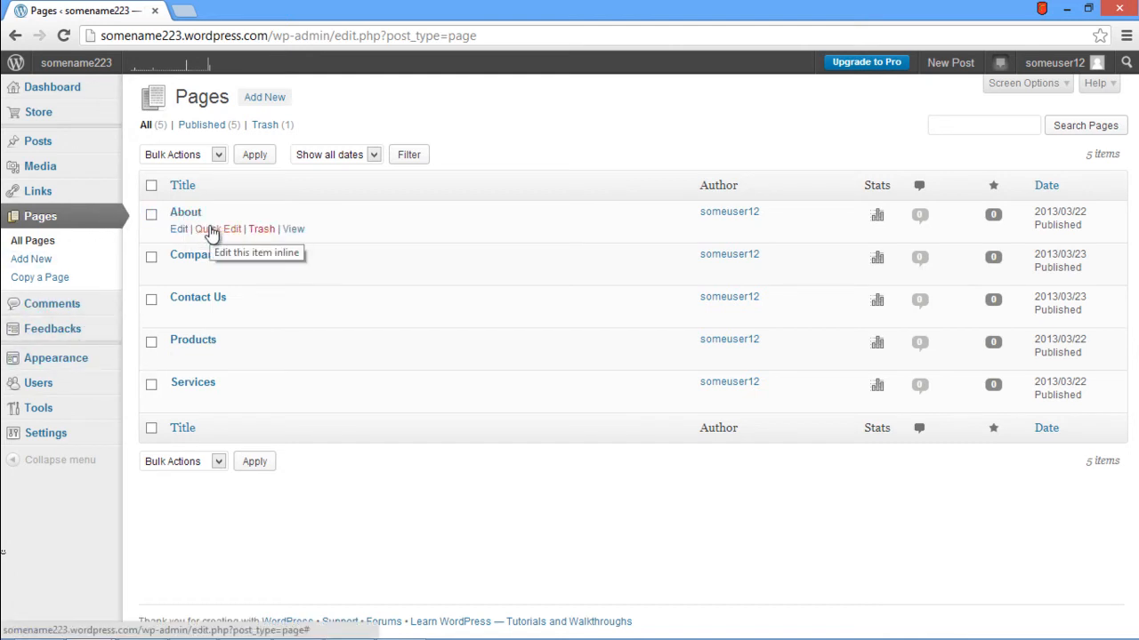
- Quick Edit About to order 1 and save, then enter order 2 for Company Profile
{"action": "left_click", "coordinate": [210, 227]}
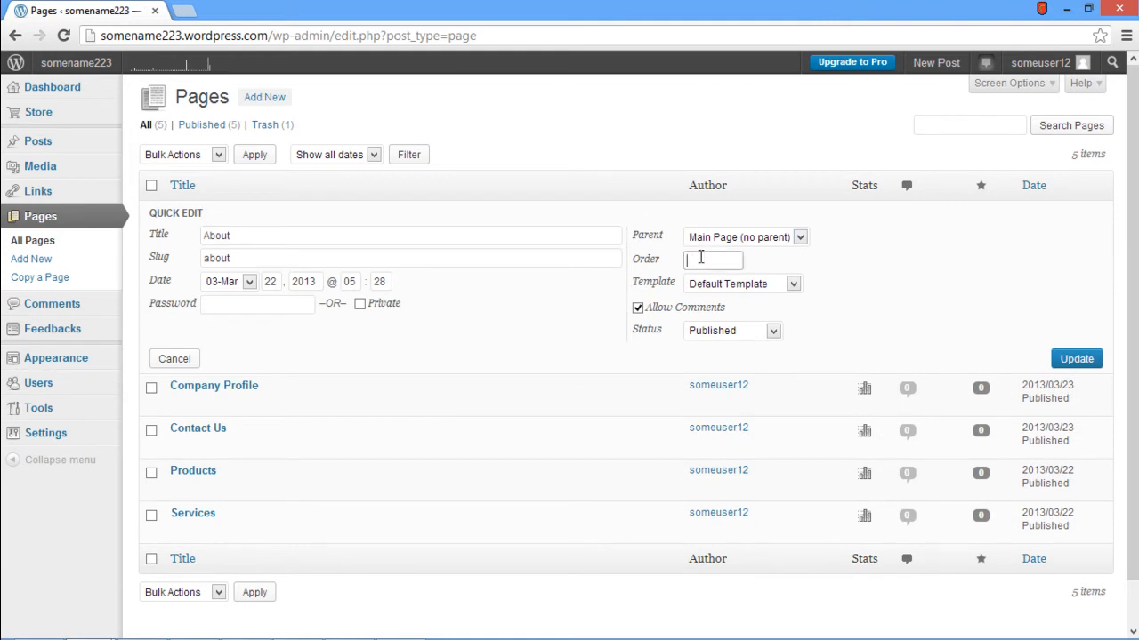
{"action": "type", "text": "1"}
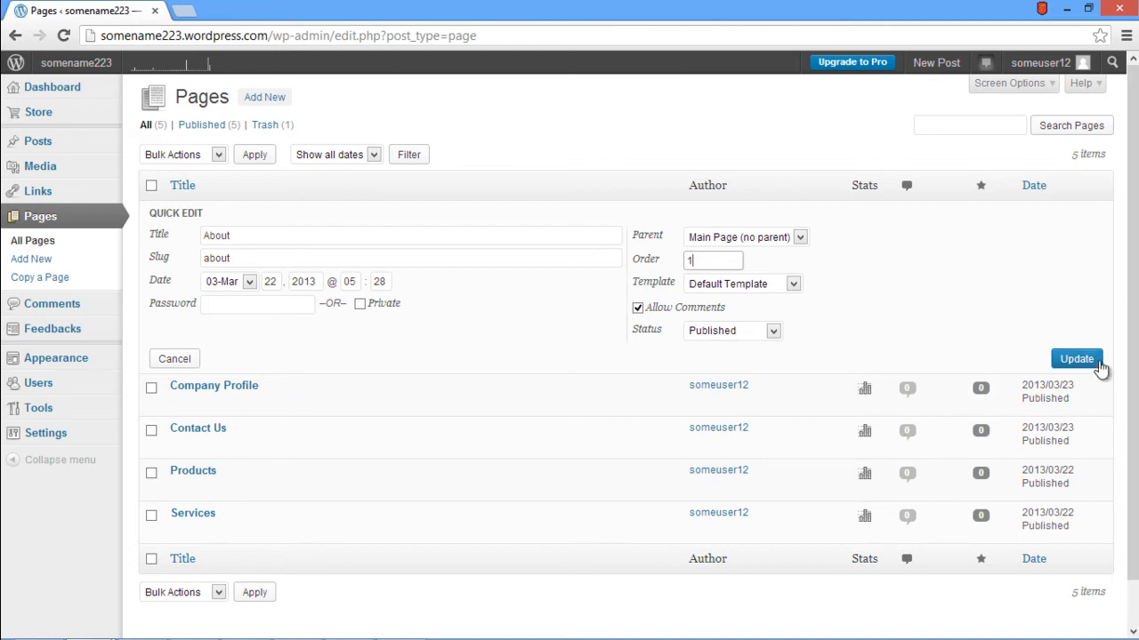
{"action": "left_click", "coordinate": [1076, 360]}
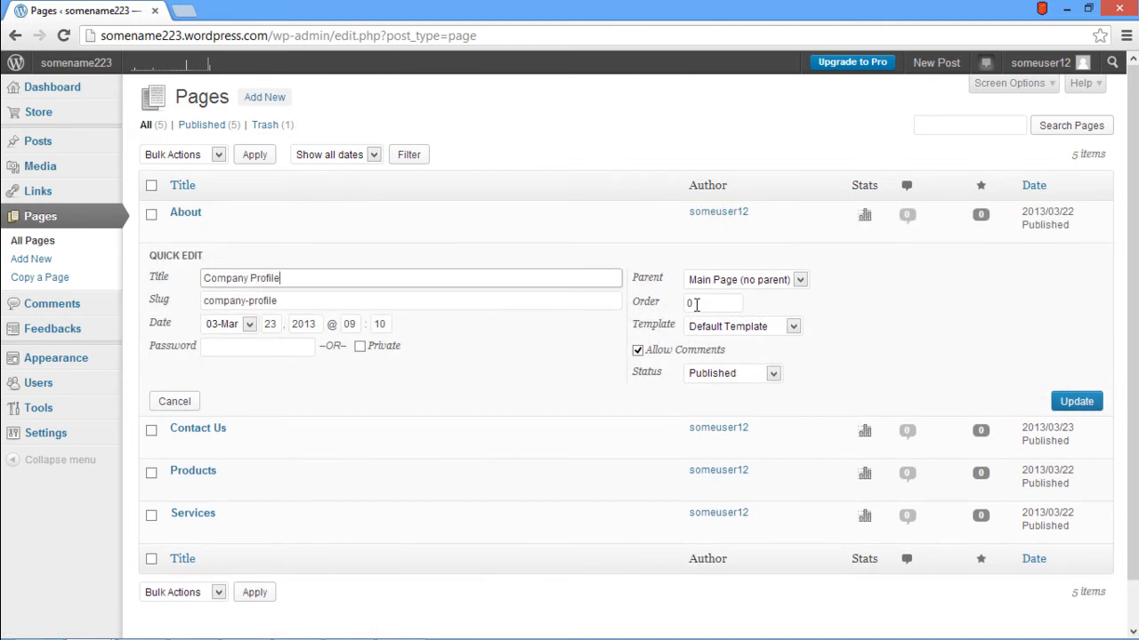
{"action": "type", "text": "2"}
{"action": "type", "text": "5"}
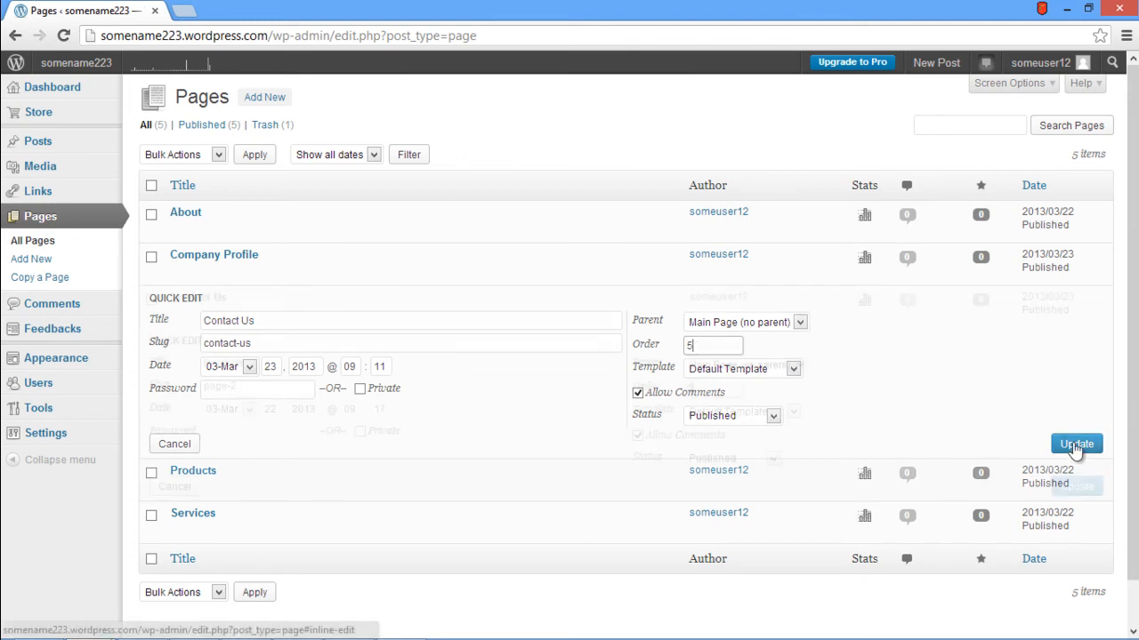
- Save Contact Us's order, then Quick Edit Services with order 3
{"action": "left_click", "coordinate": [1076, 443]}
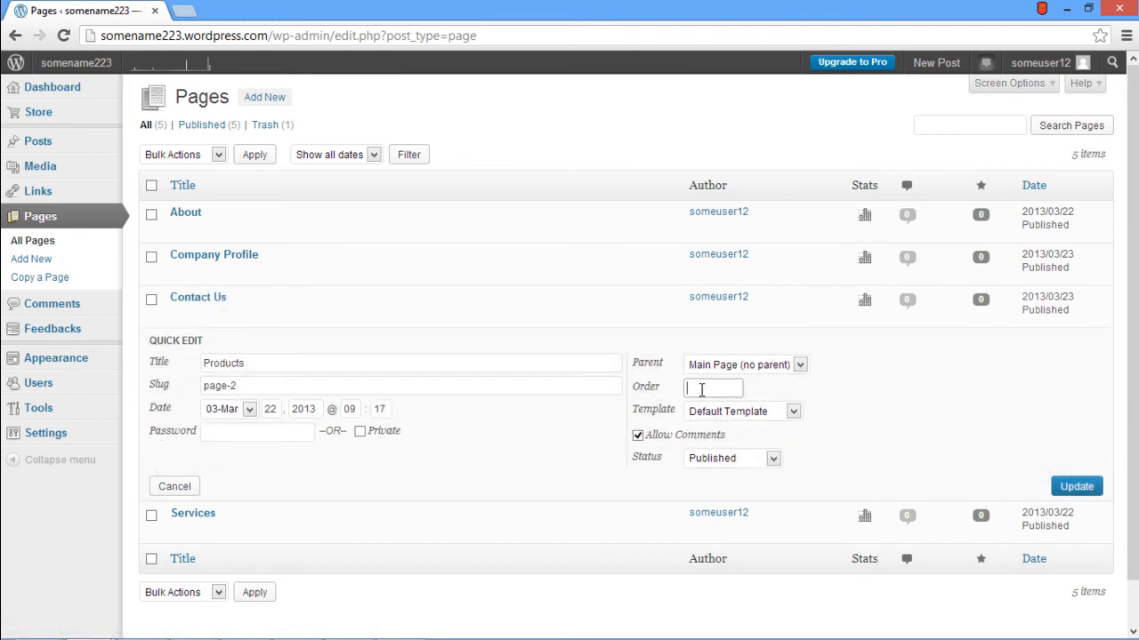
{"action": "left_click", "coordinate": [1074, 485]}
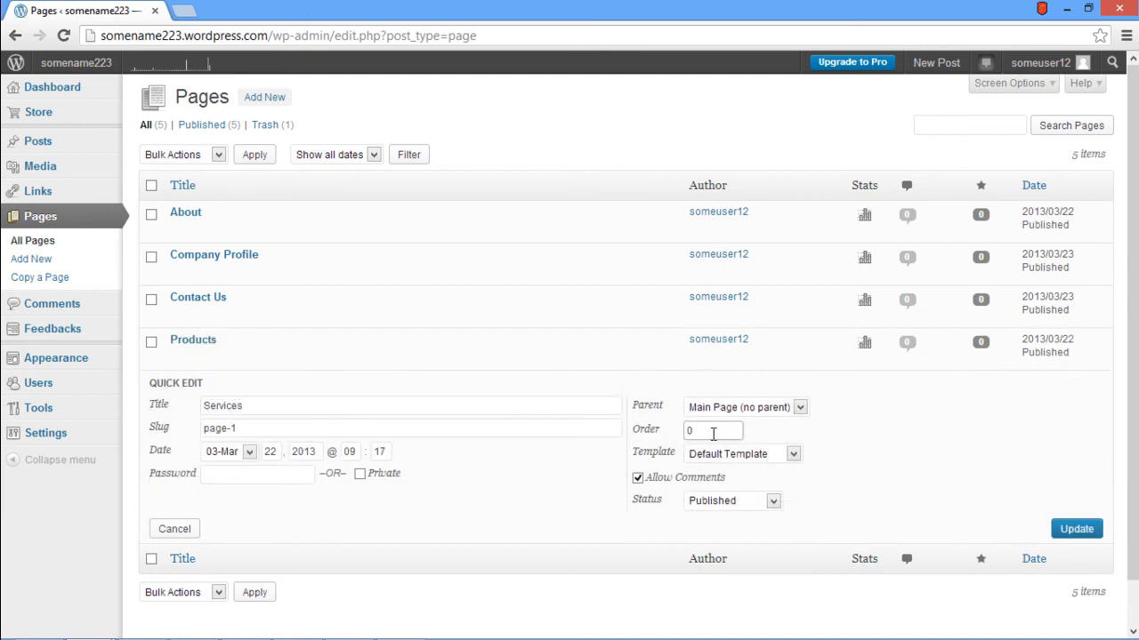
{"action": "type", "text": "3"}
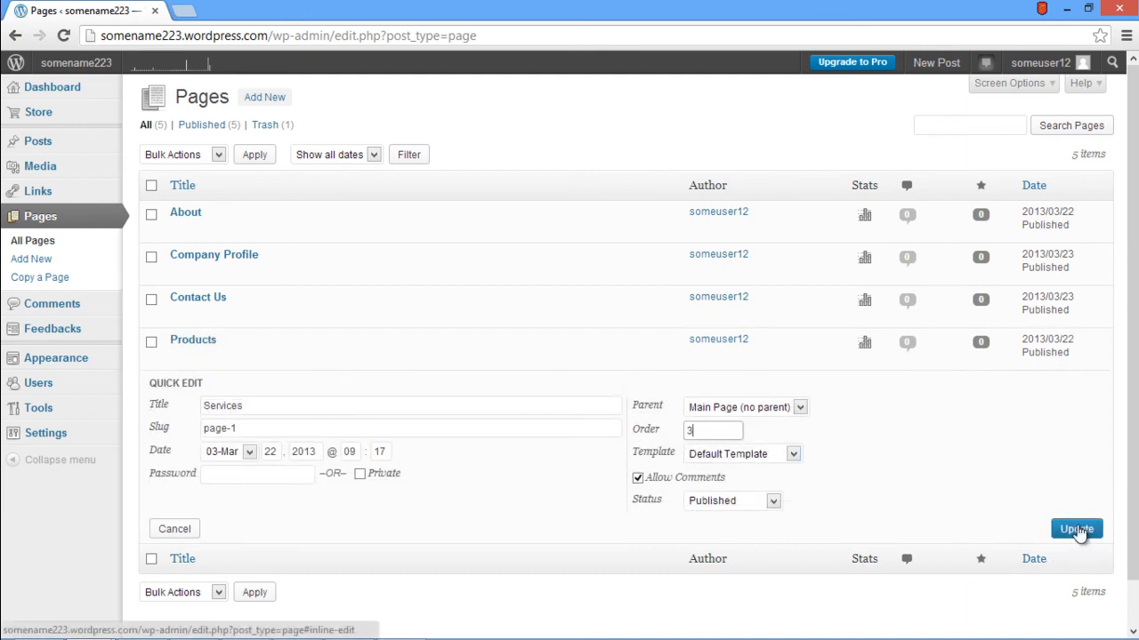